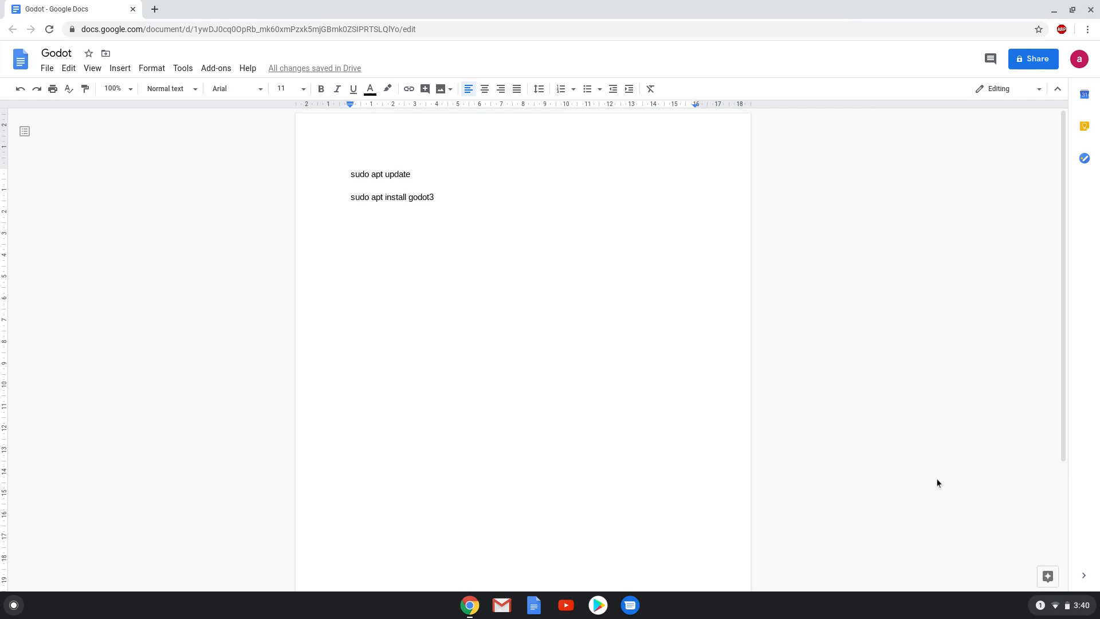
mouse_move(920, 467)
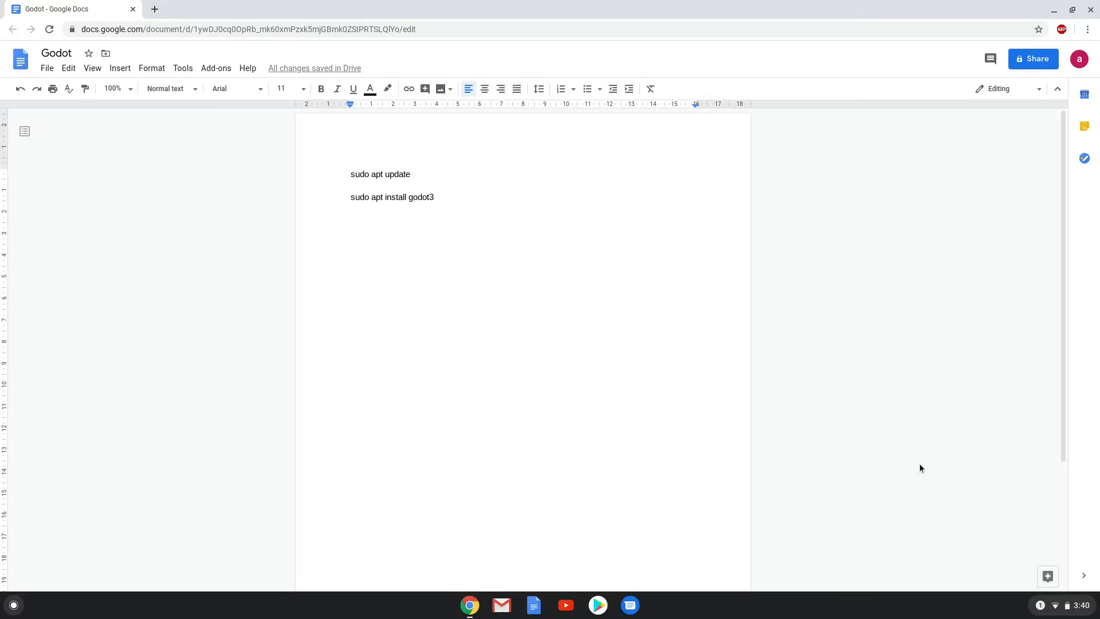
mouse_move(938, 483)
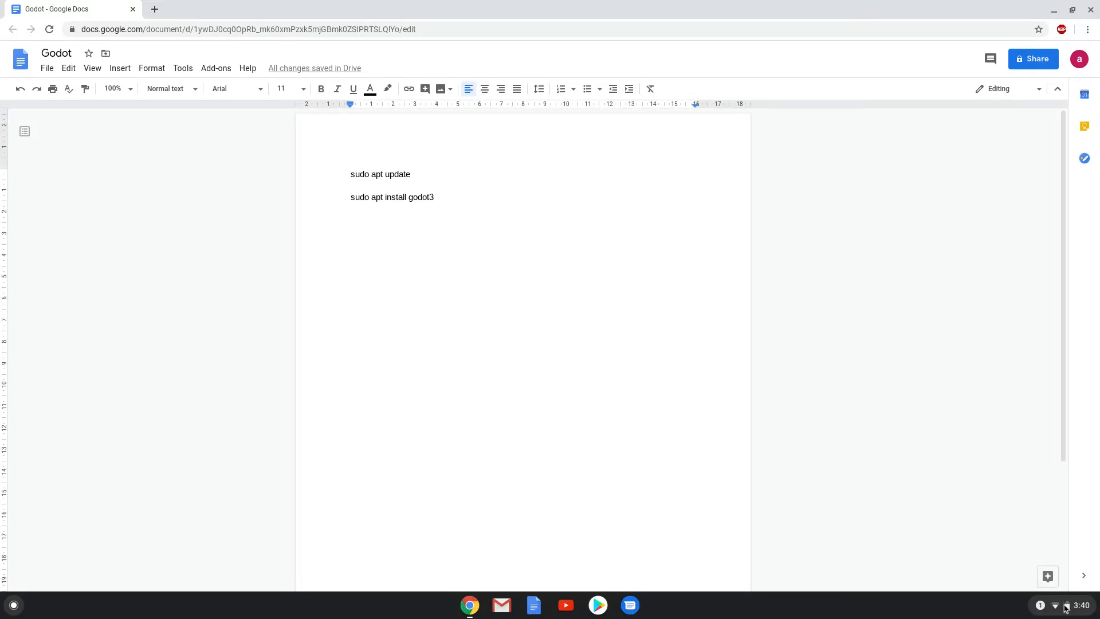
Reach the Linux (Beta) page via the status area and the Settings gear
click(1065, 605)
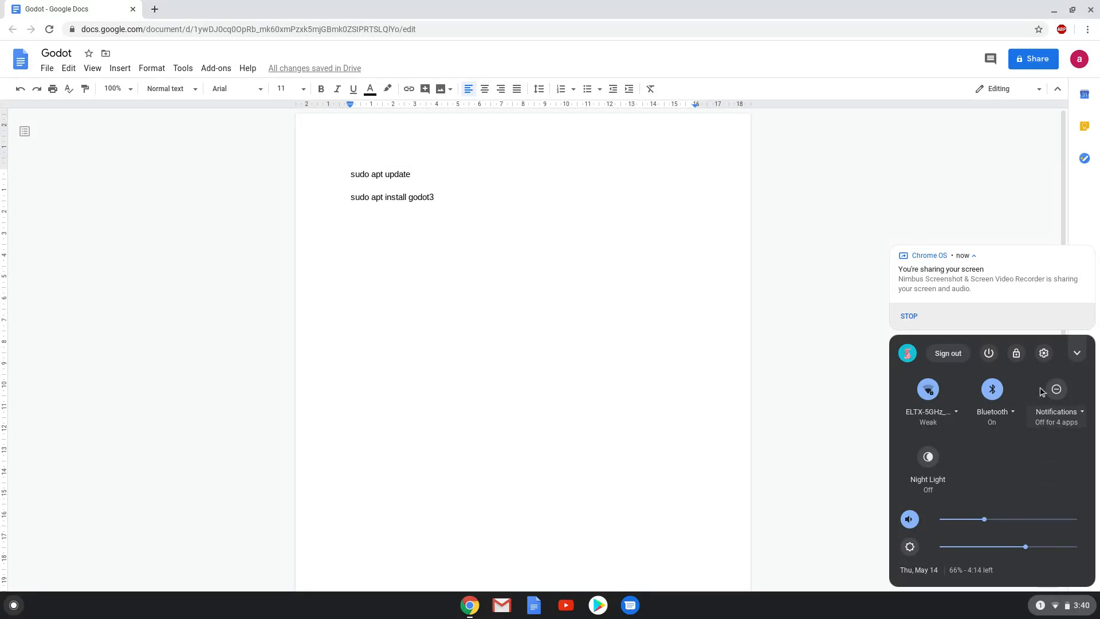
click(1043, 353)
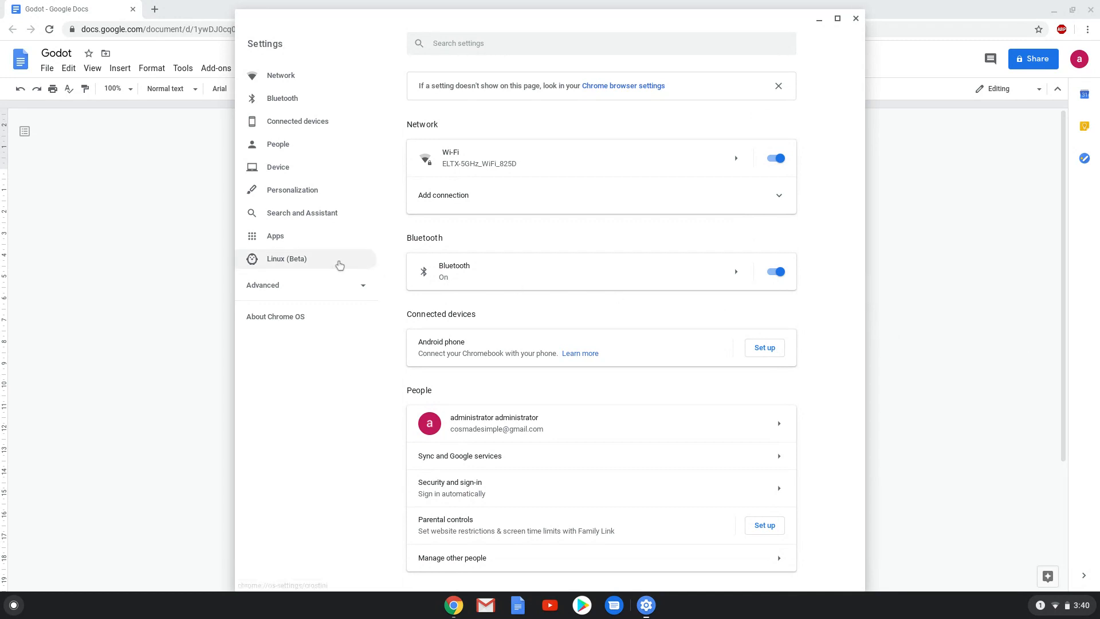
click(286, 258)
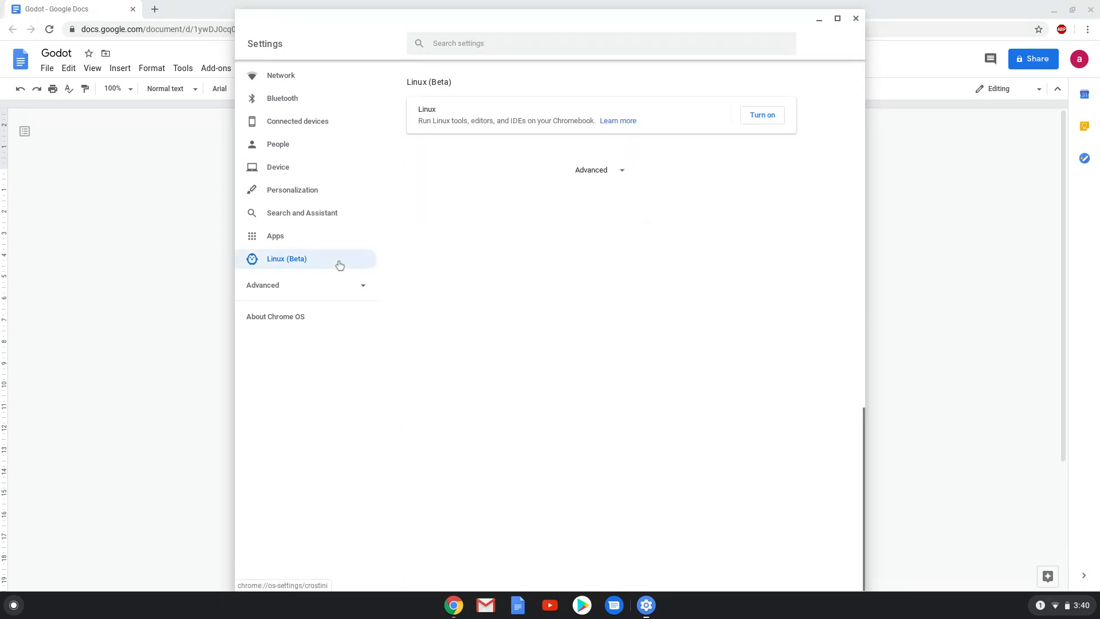
mouse_move(652, 152)
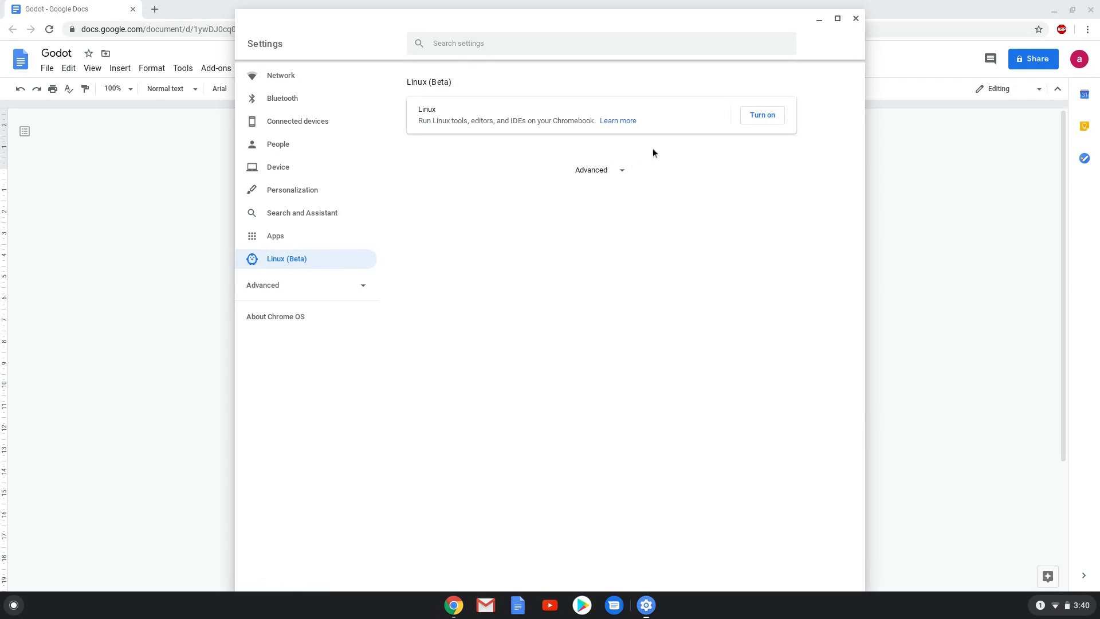
Turn on and install Linux (Beta), then close Settings once it finishes
click(761, 114)
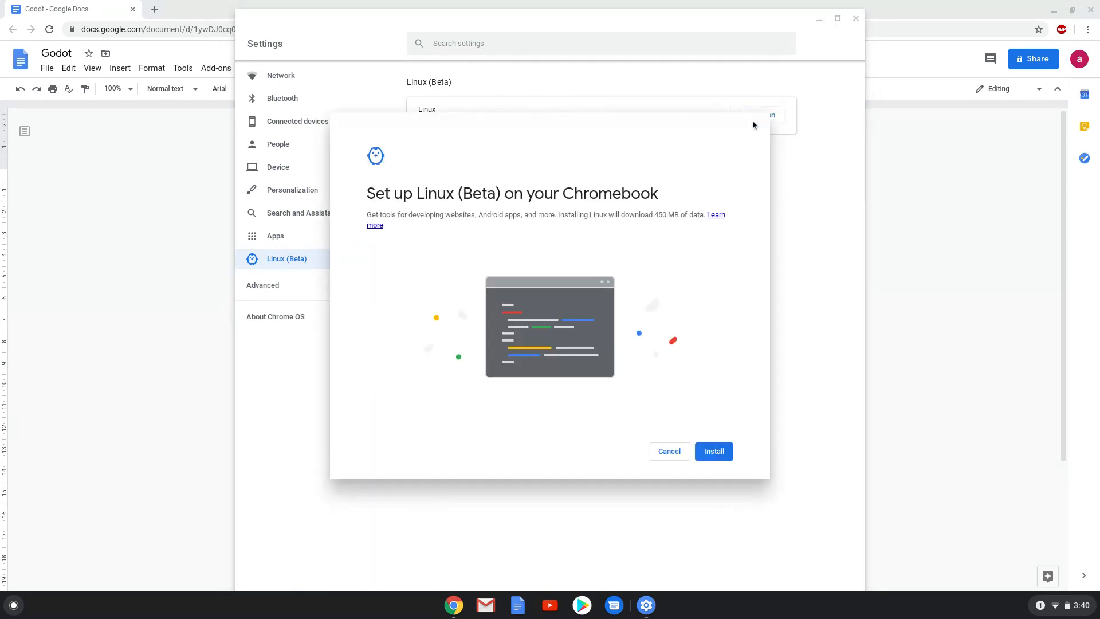
mouse_move(709, 393)
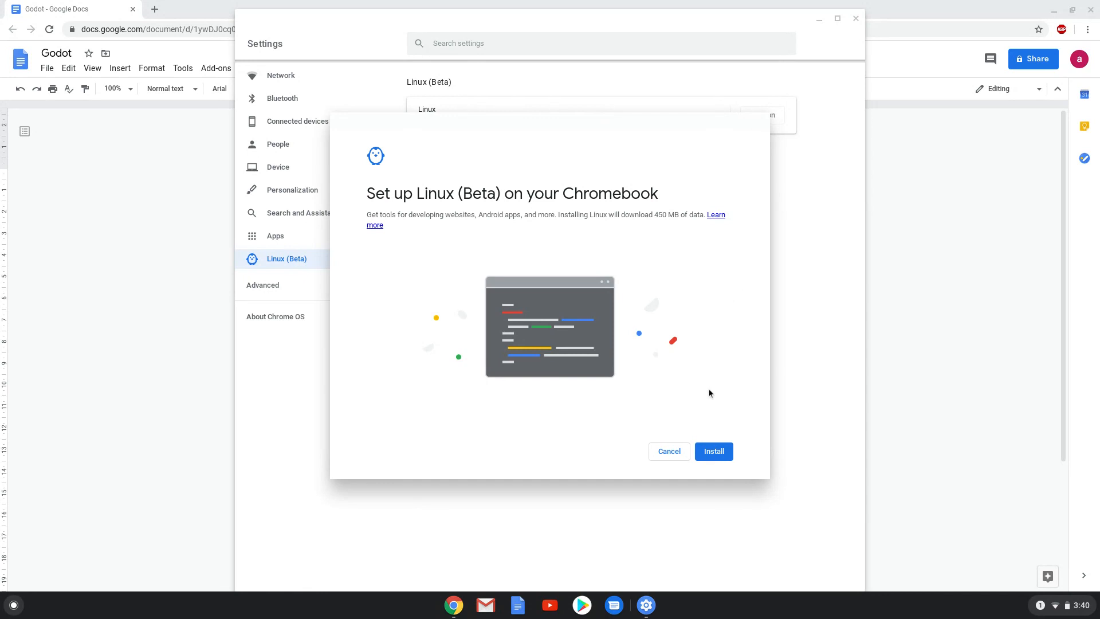
click(713, 451)
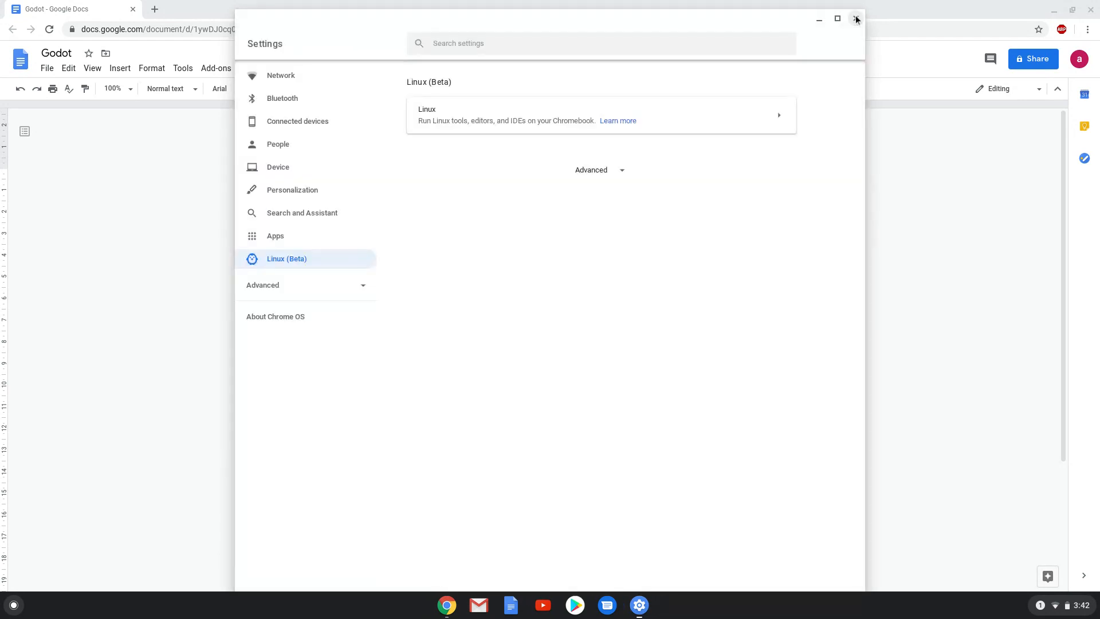
click(856, 20)
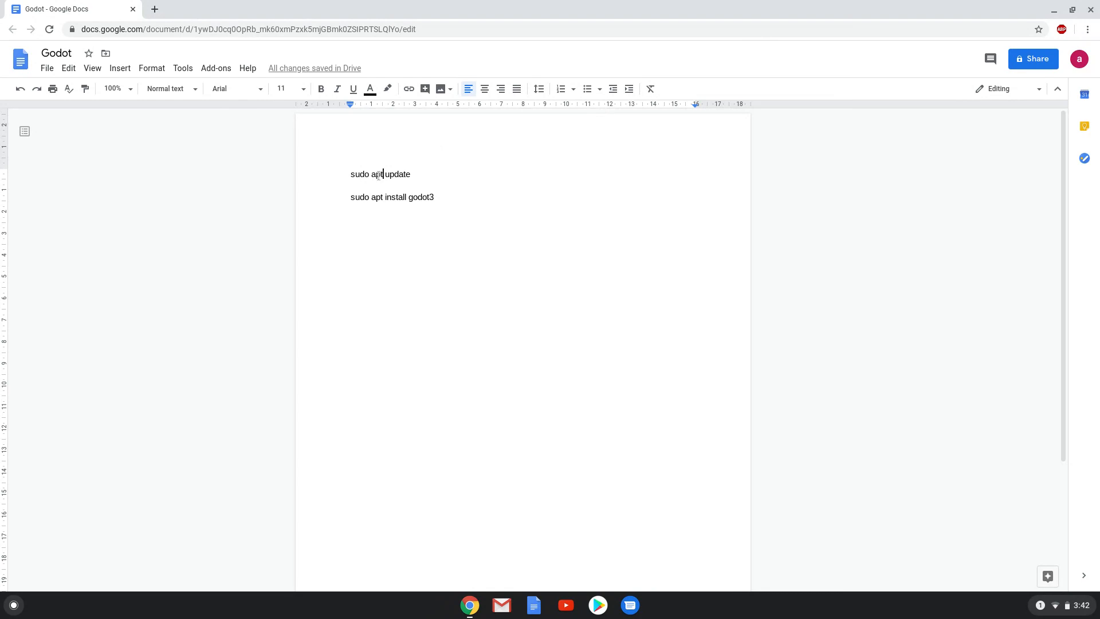
Copy the 'sudo apt update' line from the document and bring up the launcher
right_click(380, 174)
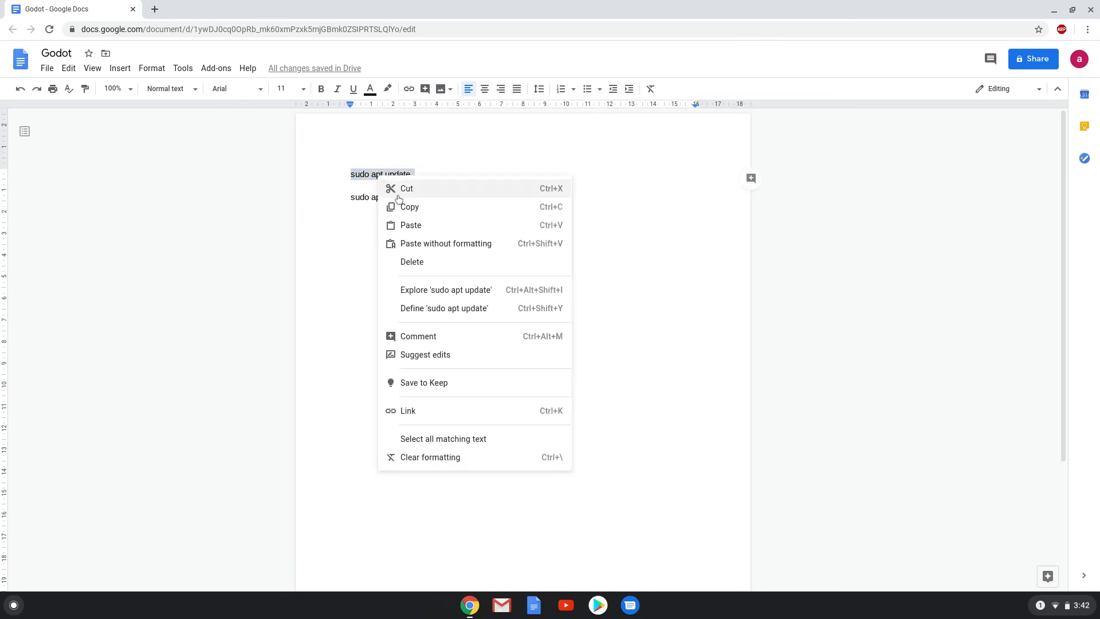
click(77, 520)
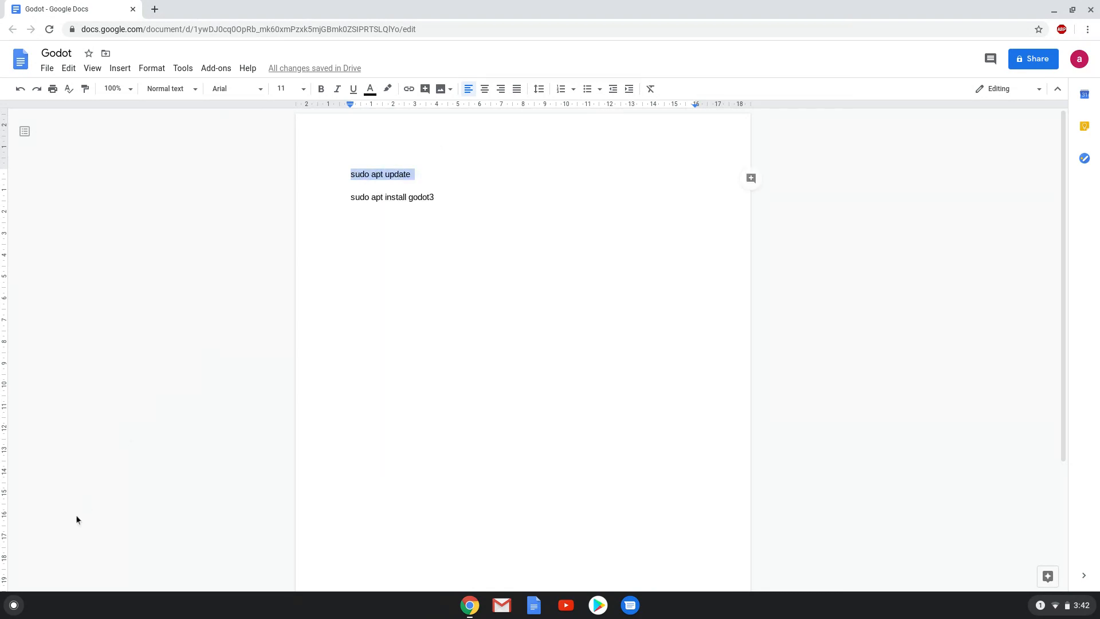
click(13, 605)
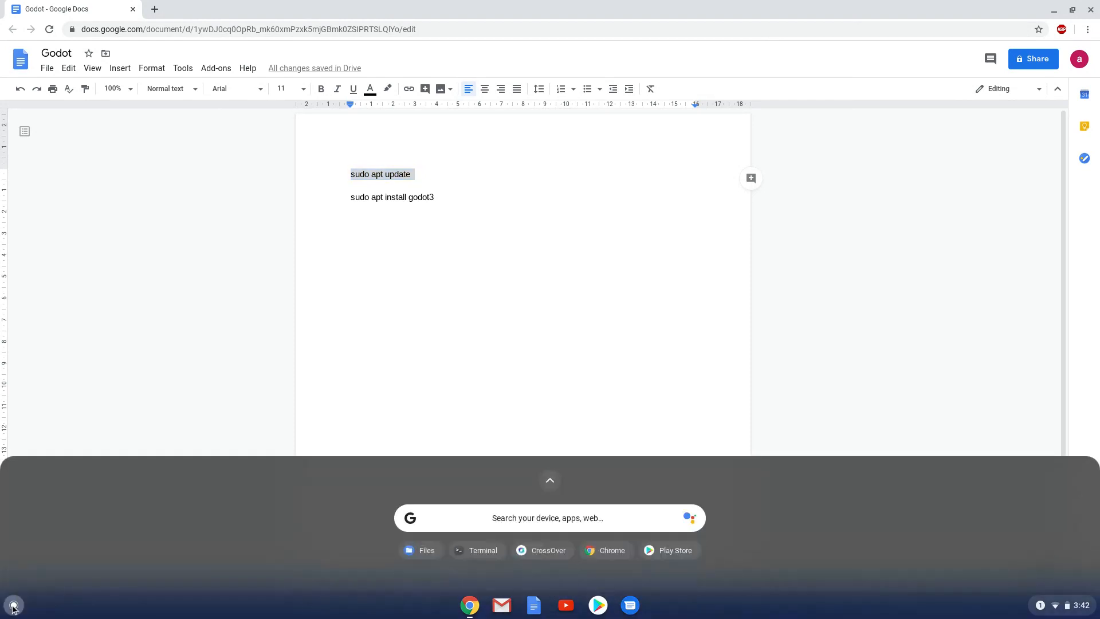
Search 'terminal' in the launcher and launch the Linux Terminal app
text(terminal)
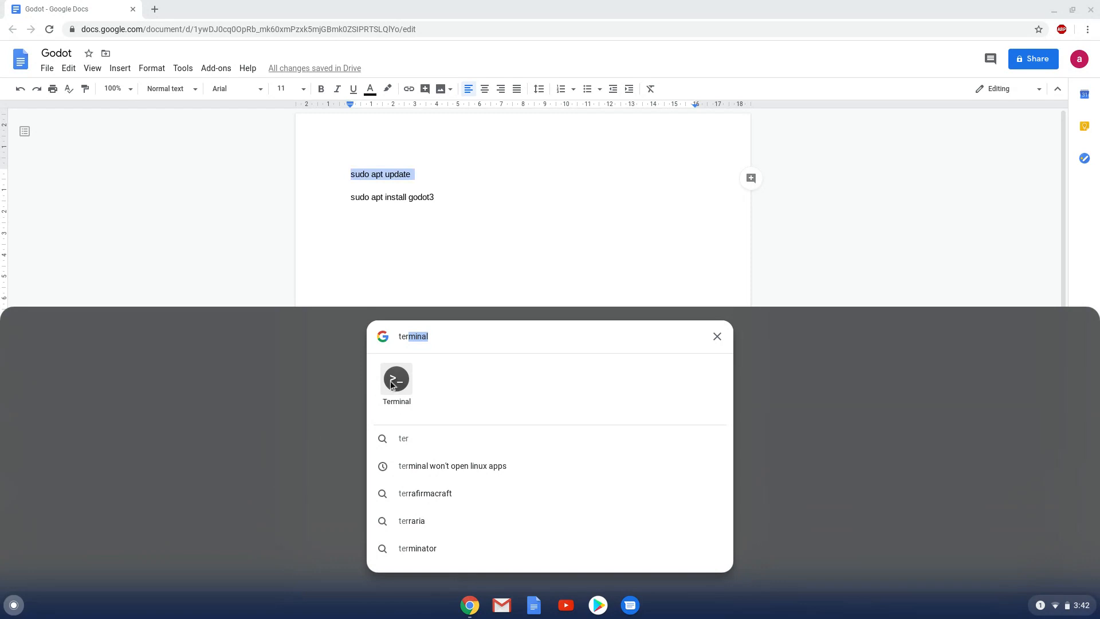
click(716, 336)
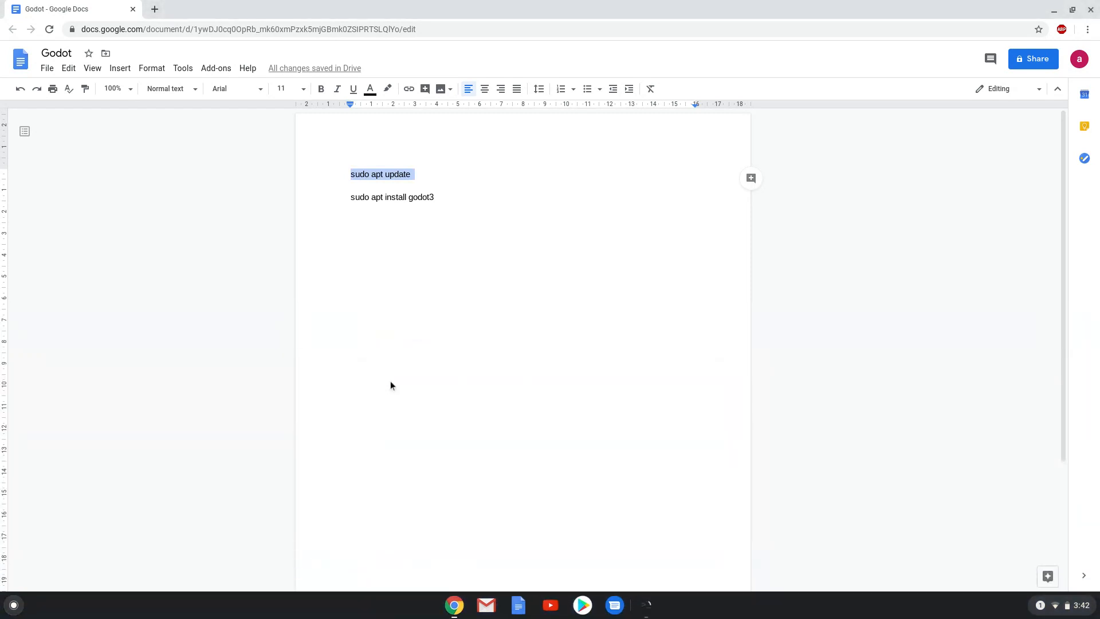
click(644, 605)
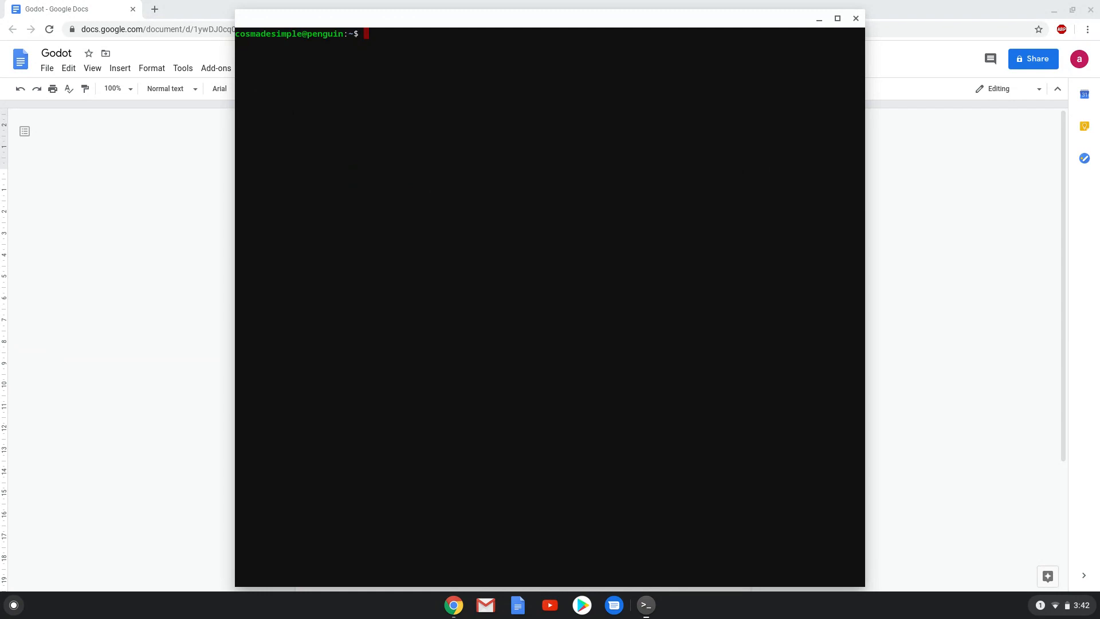
Run 'sudo apt update' in Terminal to refresh the package lists
text(sudo apt update)
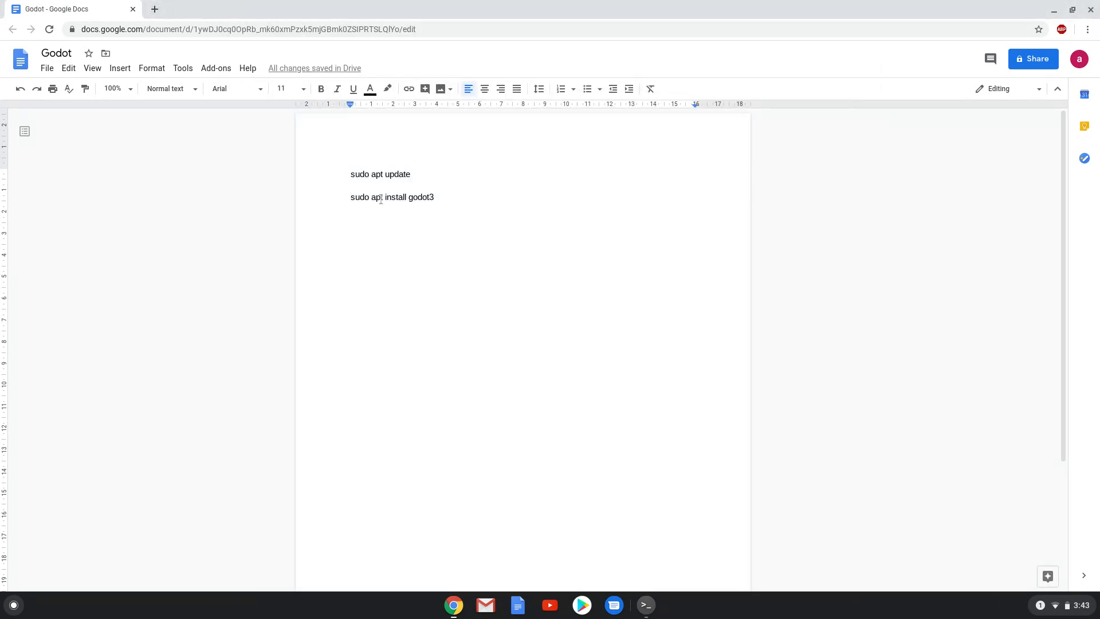
Copy 'sudo apt install godot3' from the document and run it in Terminal
right_click(392, 198)
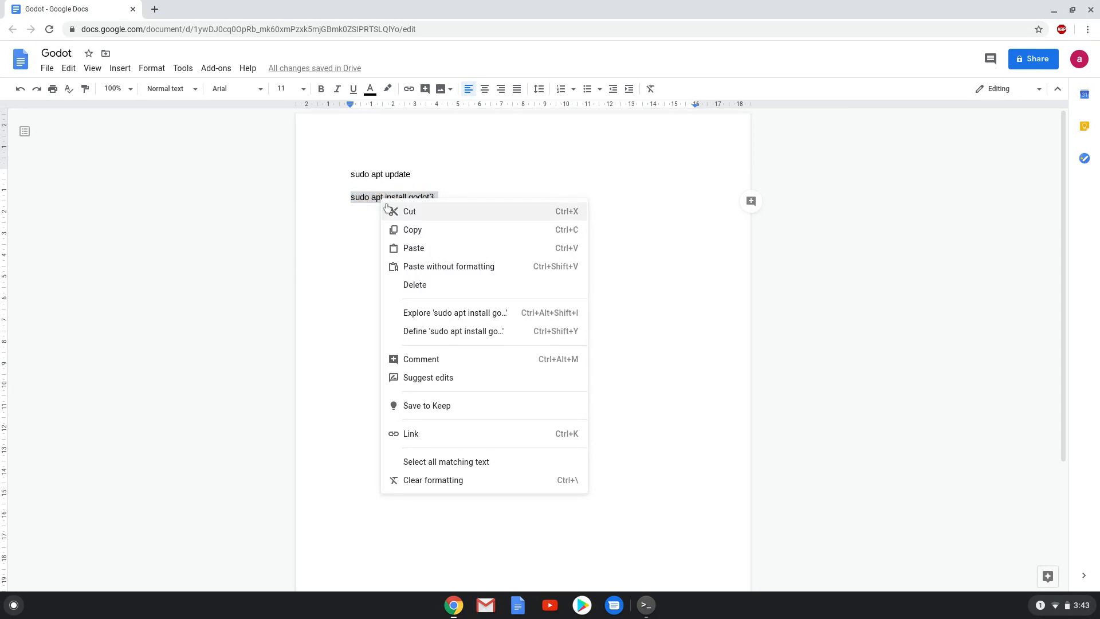
click(609, 505)
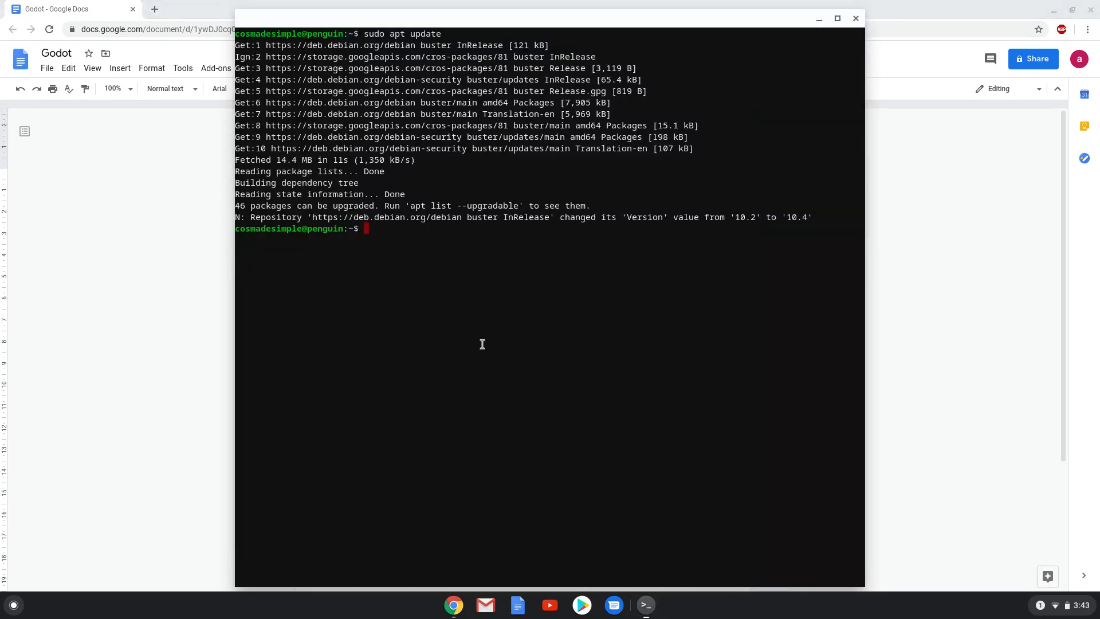
text(sudo apt install godot3)
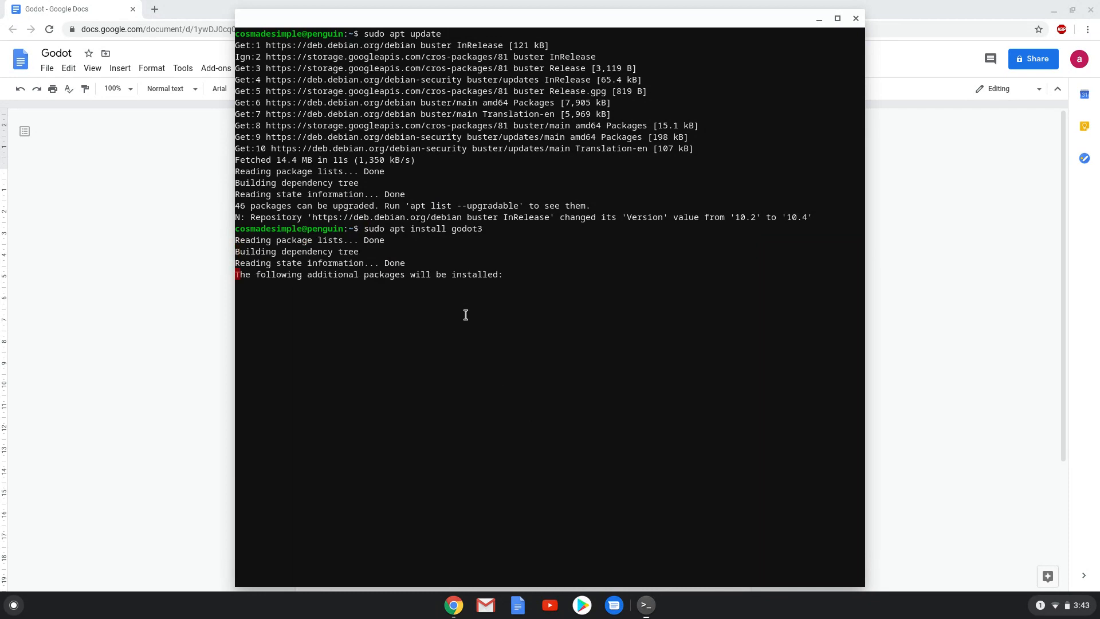